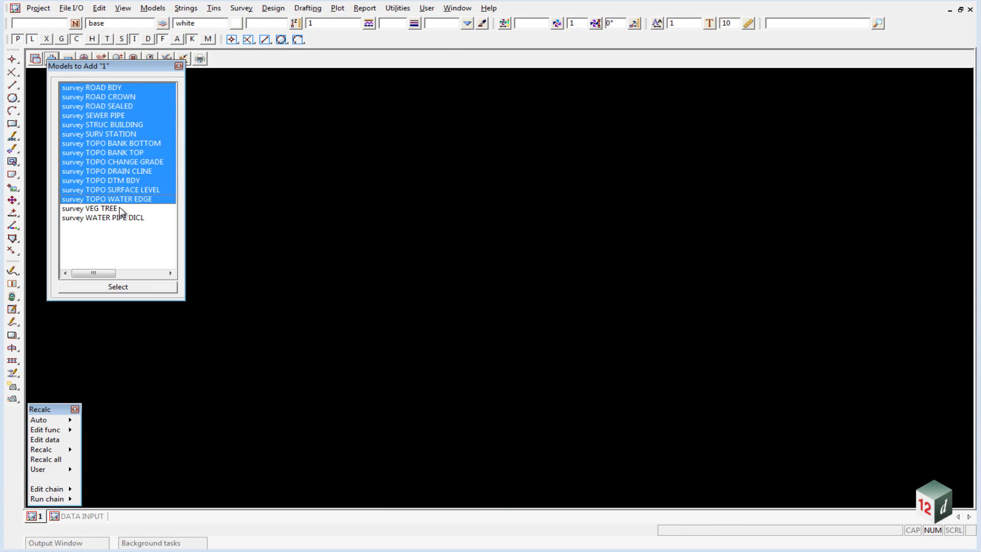
# - Add the selected survey models to view 1 to show the full site survey
pyautogui.click(117, 286)
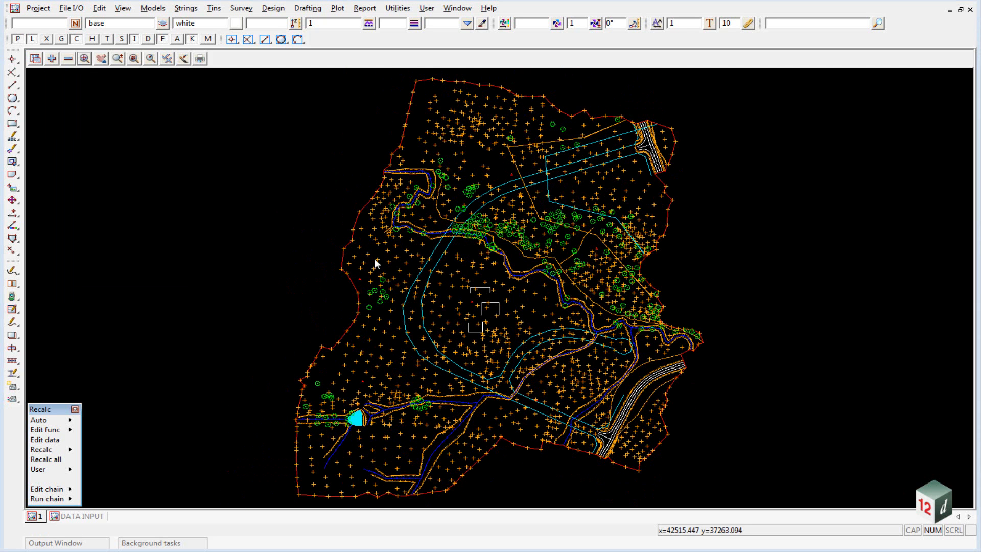
# - Calculate view 1 extents: 61 elements, 4458 vertices, z from 0 to 78.003
pyautogui.click(122, 8)
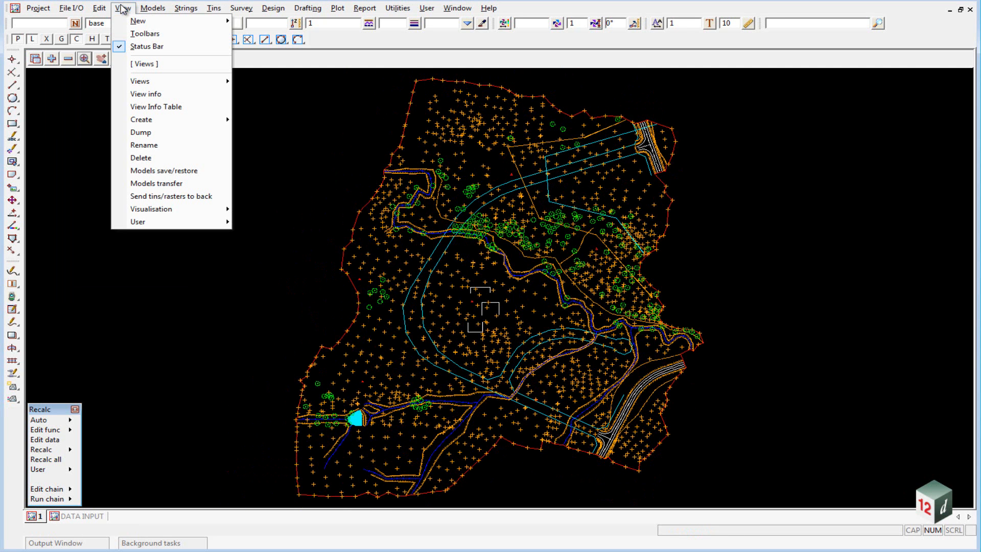
pyautogui.click(145, 94)
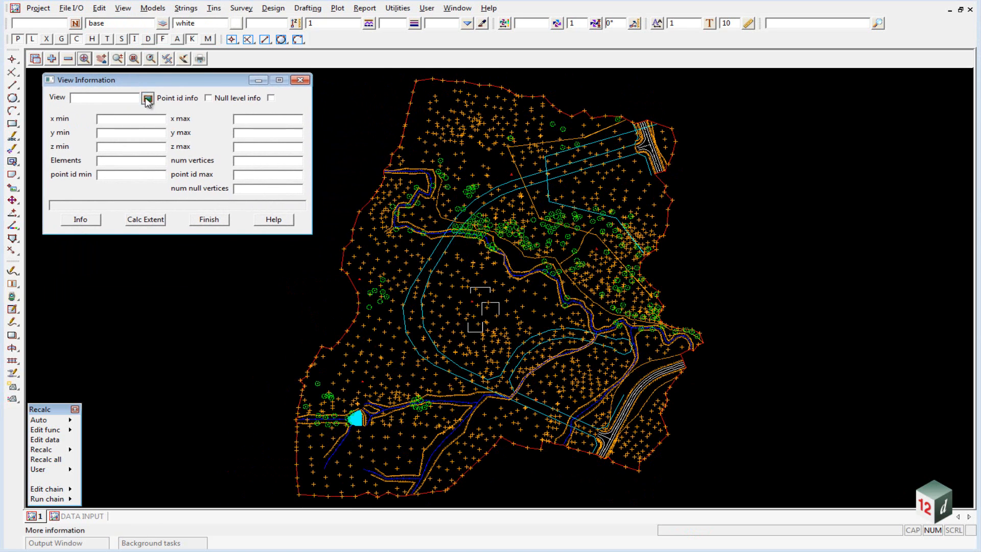
pyautogui.click(80, 219)
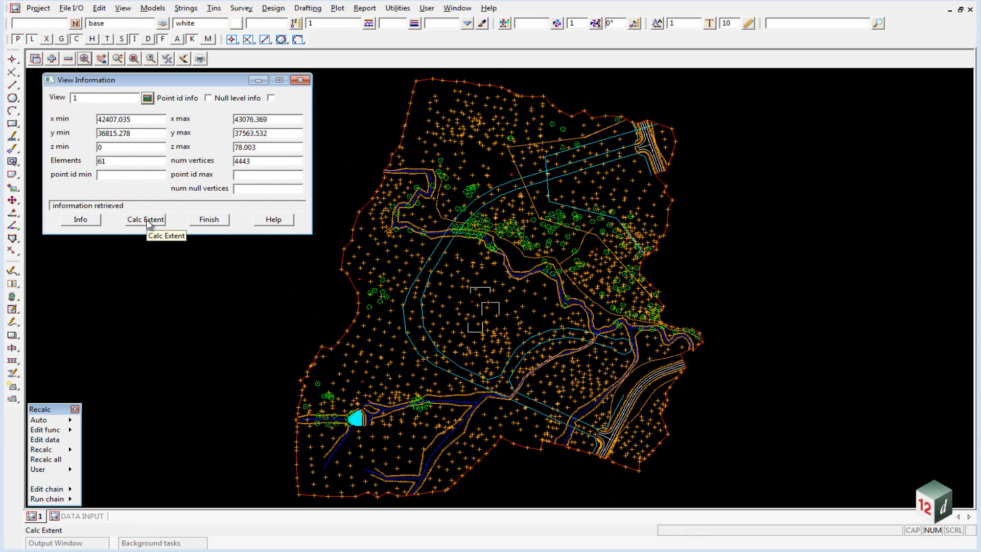
pyautogui.click(145, 219)
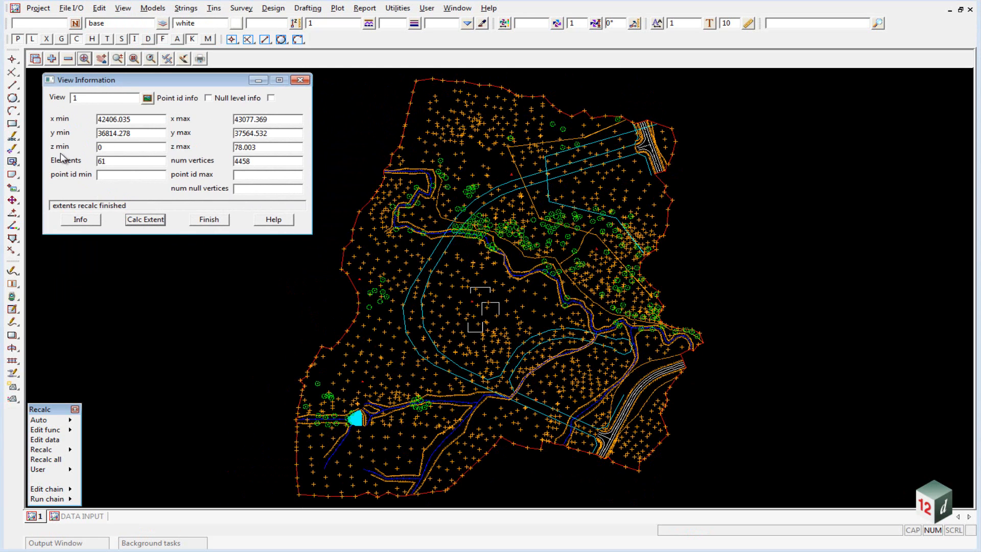
pyautogui.click(131, 147)
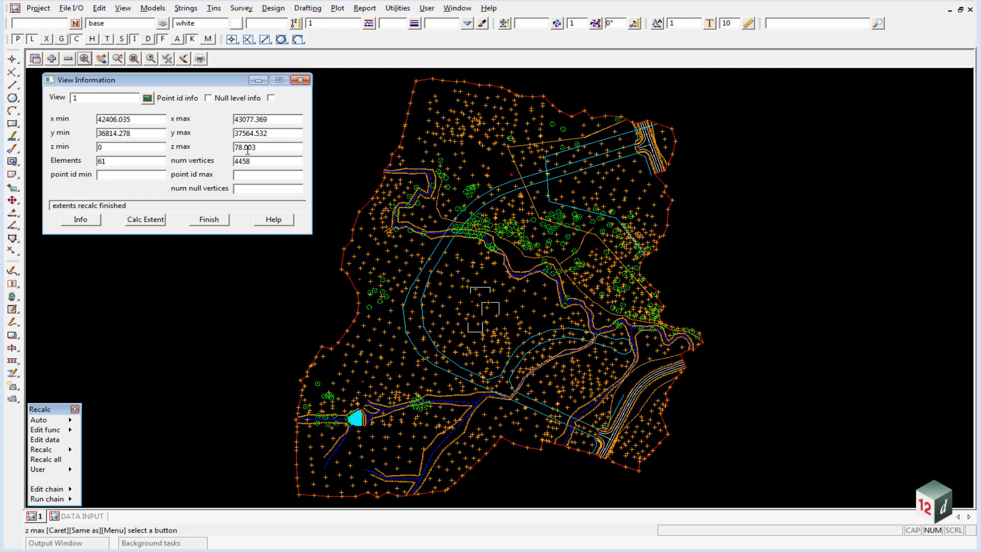
pyautogui.click(129, 147)
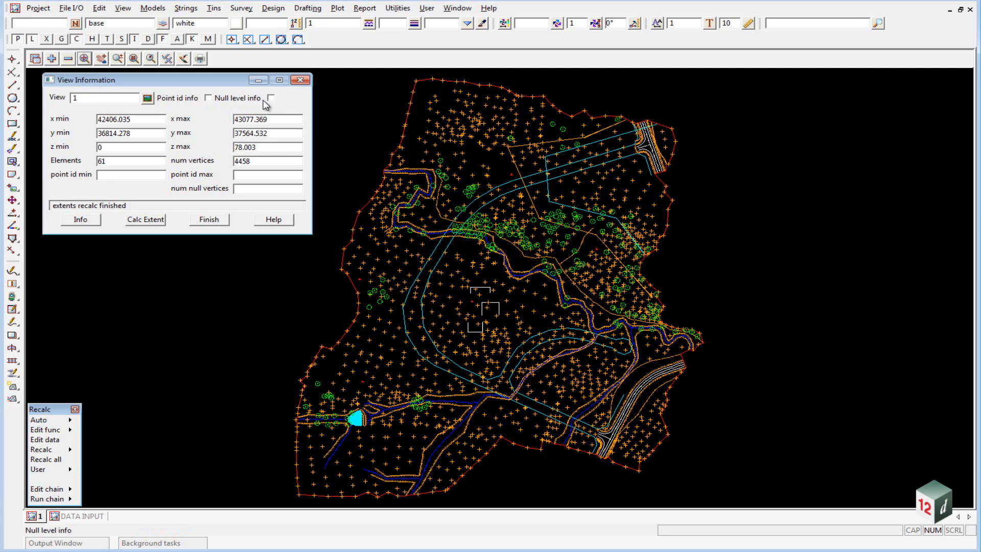
# - Enable null level info in View Information, showing 56 null vertices
pyautogui.click(270, 98)
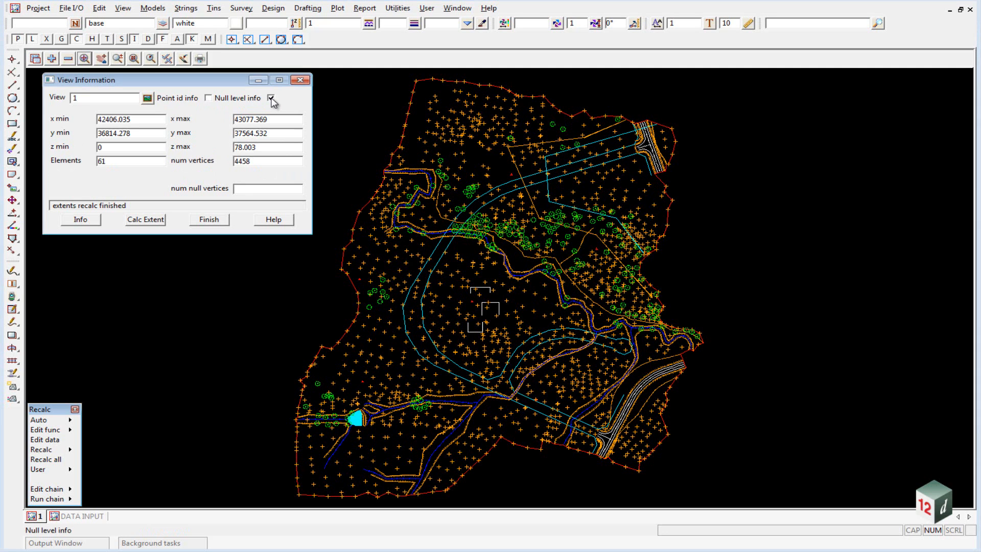
pyautogui.click(270, 98)
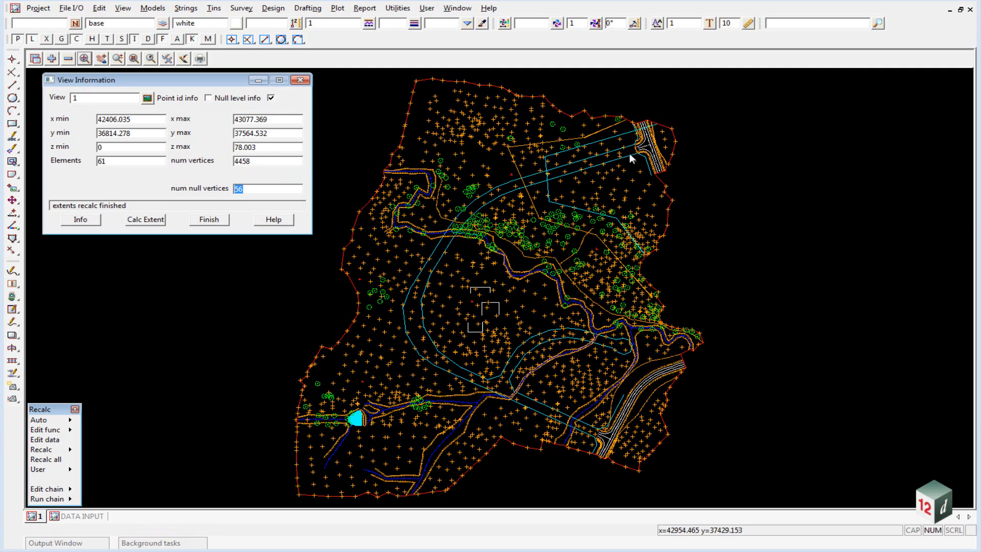
pyautogui.moveTo(474, 223)
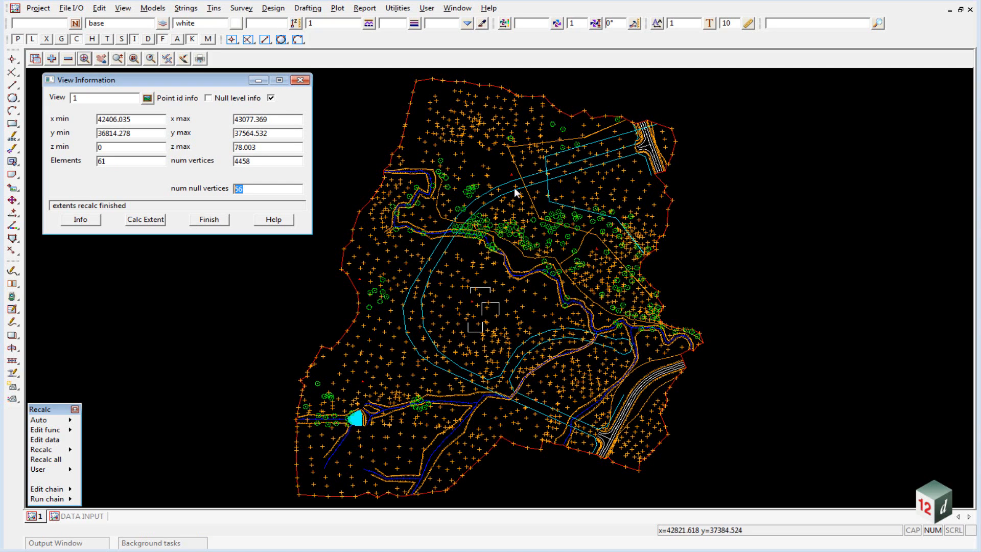
pyautogui.click(129, 147)
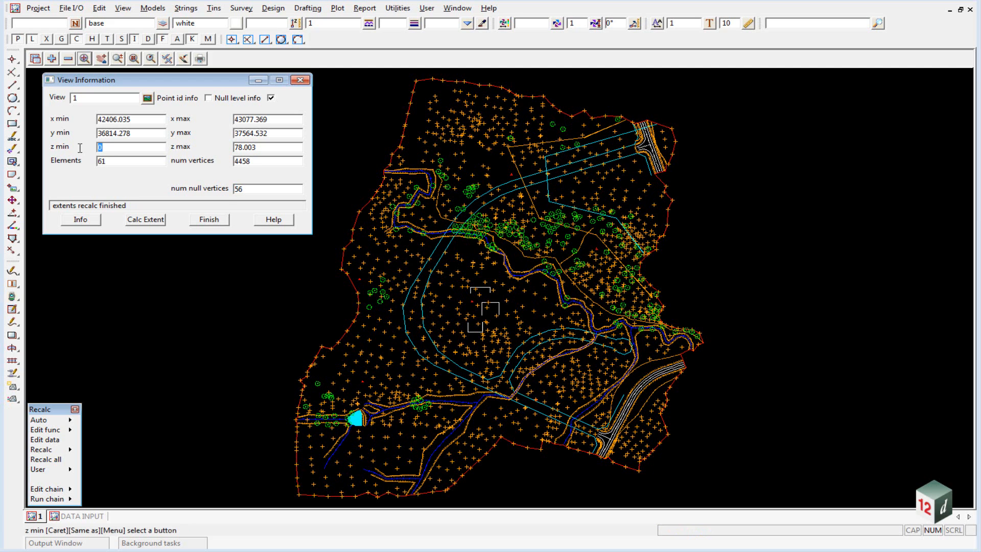
pyautogui.moveTo(633, 420)
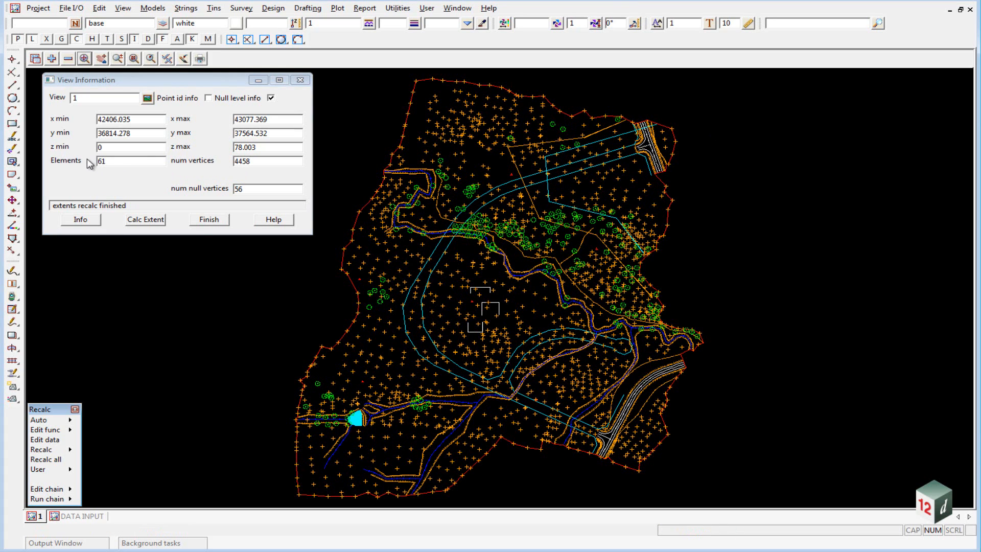
pyautogui.moveTo(444, 321)
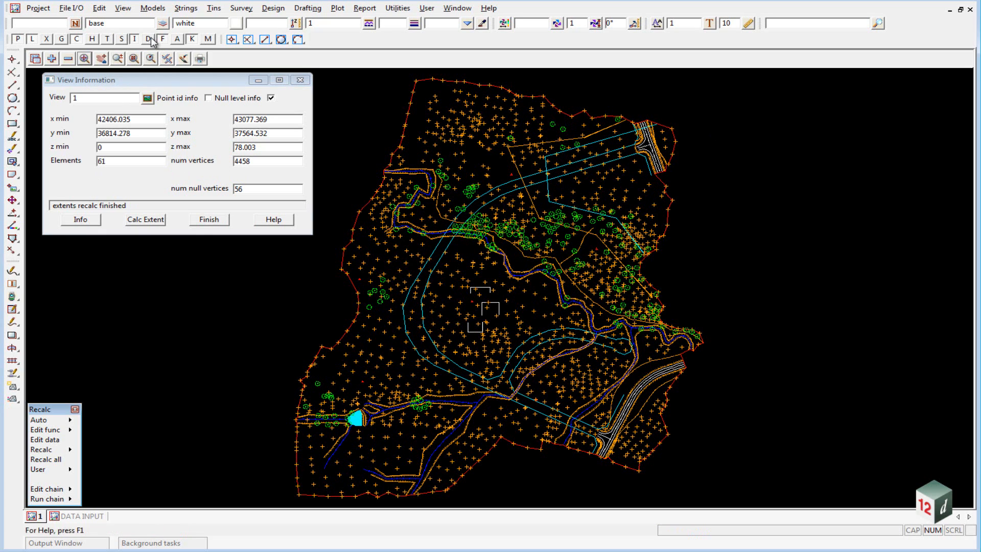
# - Sort the model info table by Min Z and select survey STRUC BUILDING
pyautogui.click(152, 7)
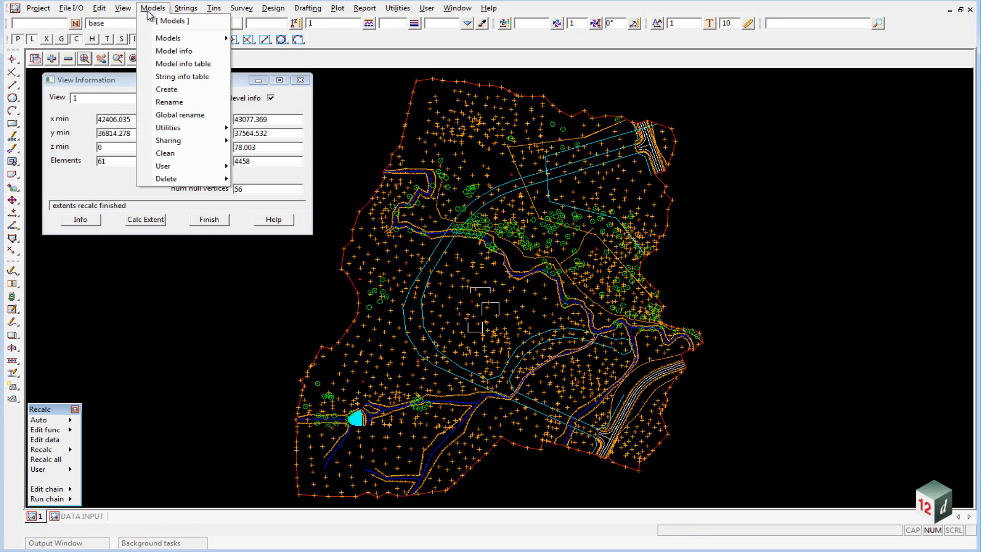
pyautogui.click(182, 63)
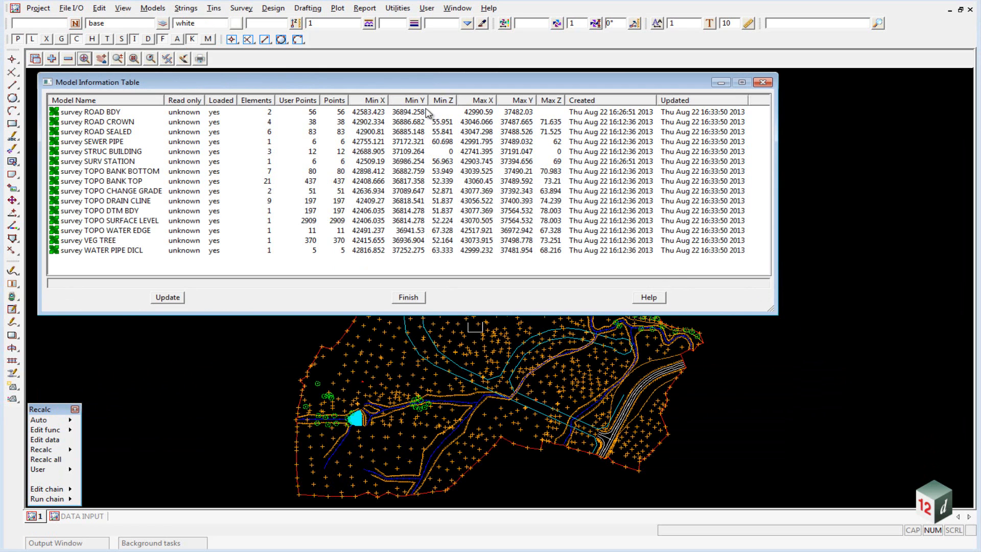
pyautogui.click(443, 100)
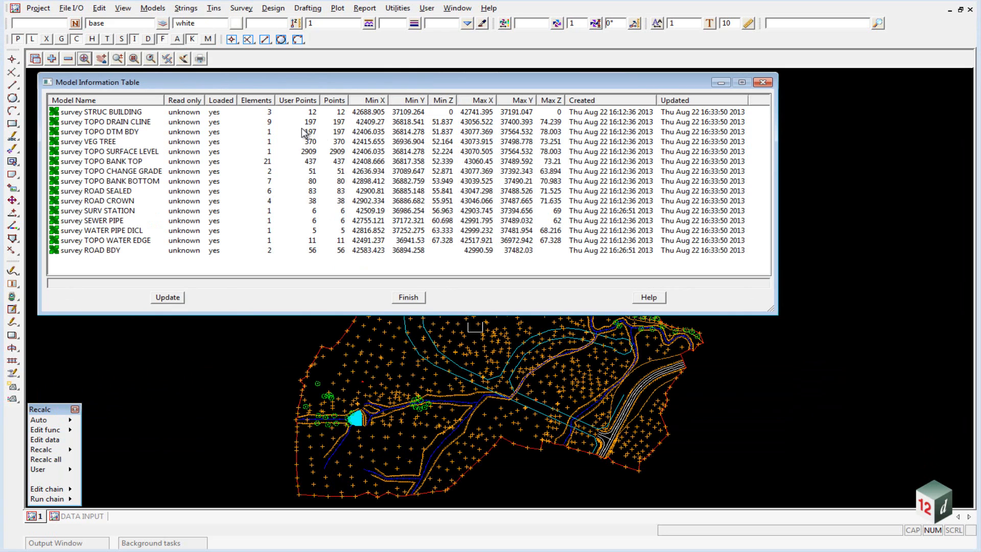
pyautogui.moveTo(65, 119)
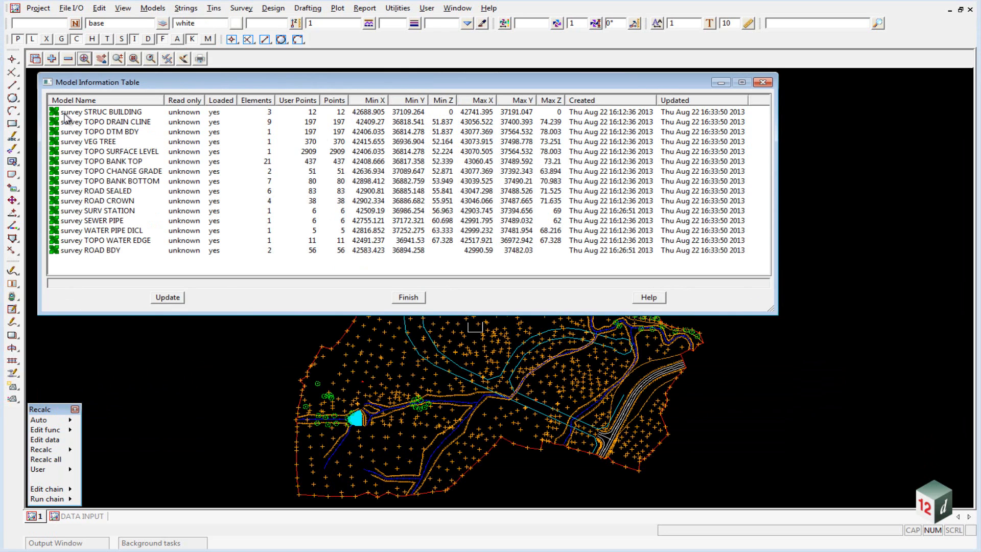
pyautogui.click(100, 112)
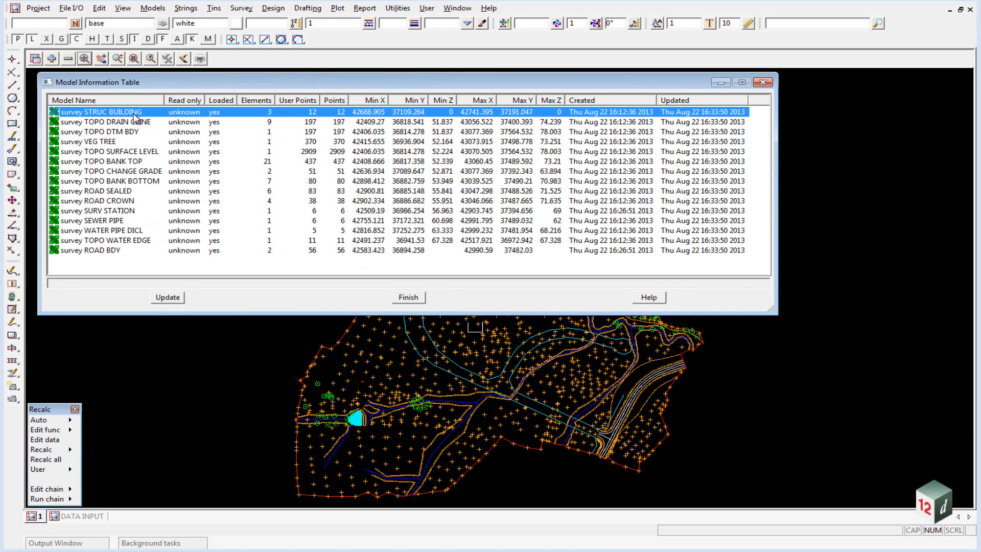
pyautogui.moveTo(448, 116)
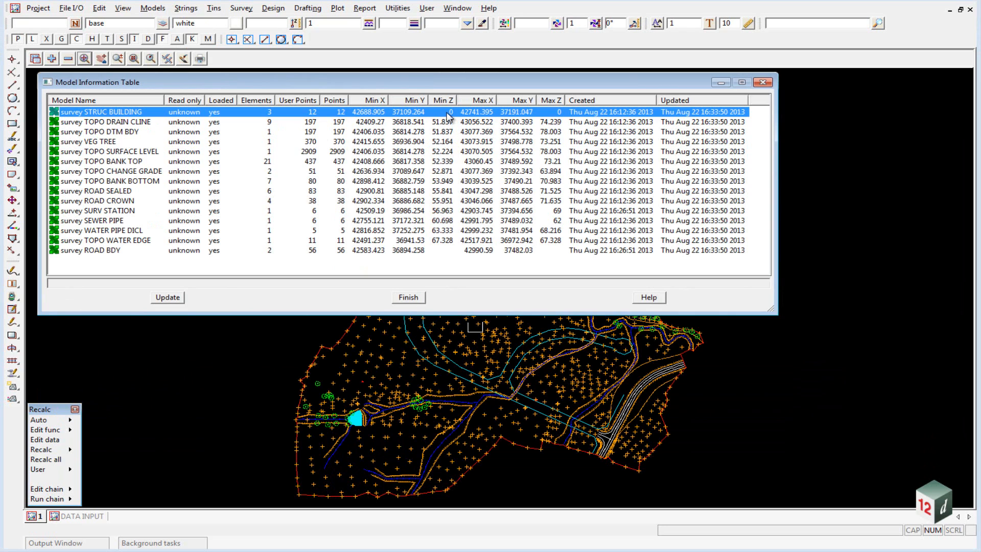
pyautogui.moveTo(560, 115)
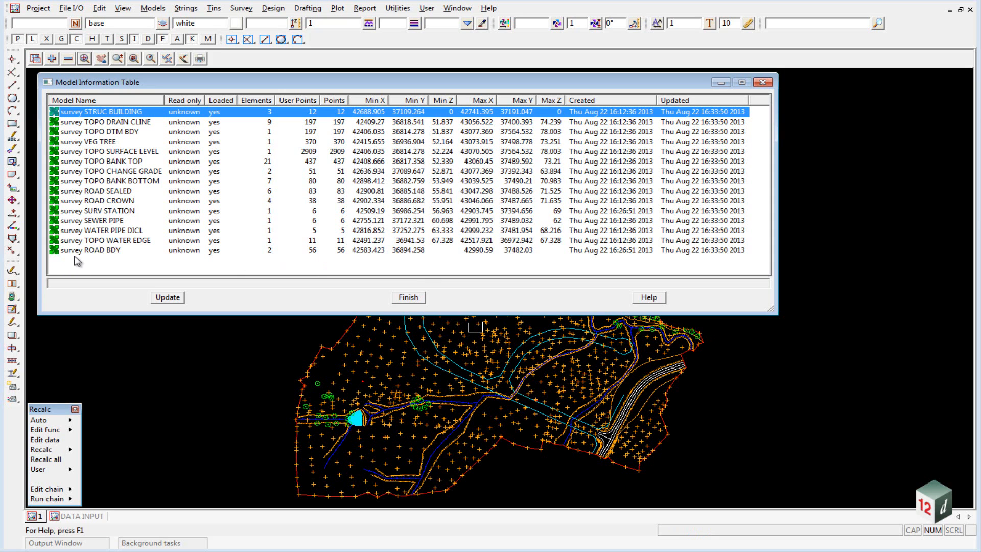
pyautogui.moveTo(399, 273)
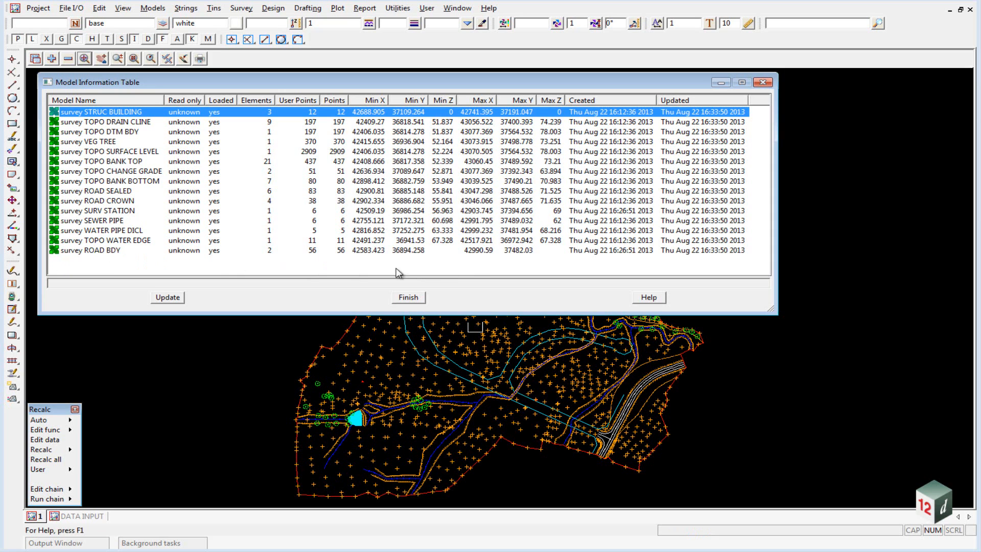
pyautogui.moveTo(463, 251)
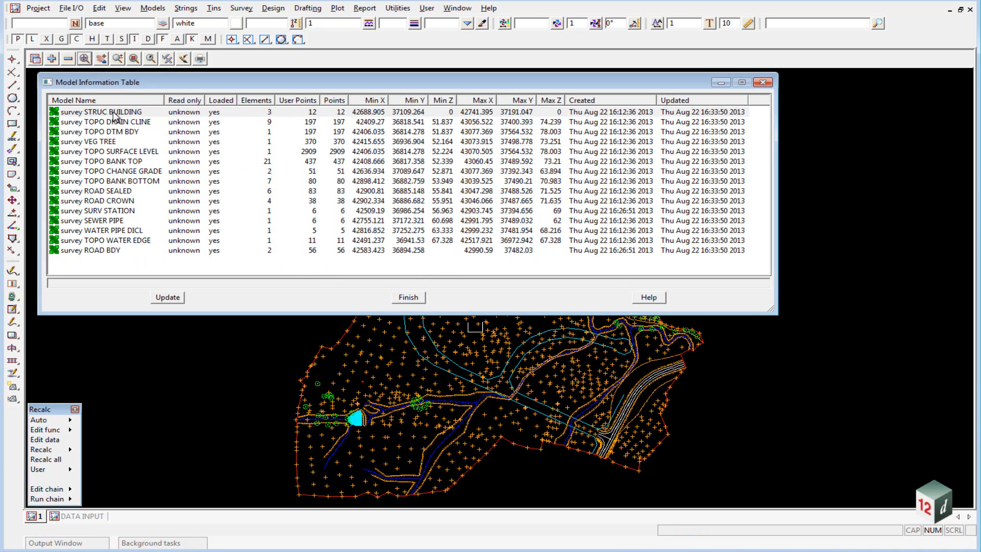
# - Check the three zero-height BU strings of survey STRUC BUILDING and their lengths
pyautogui.doubleClick(106, 111)
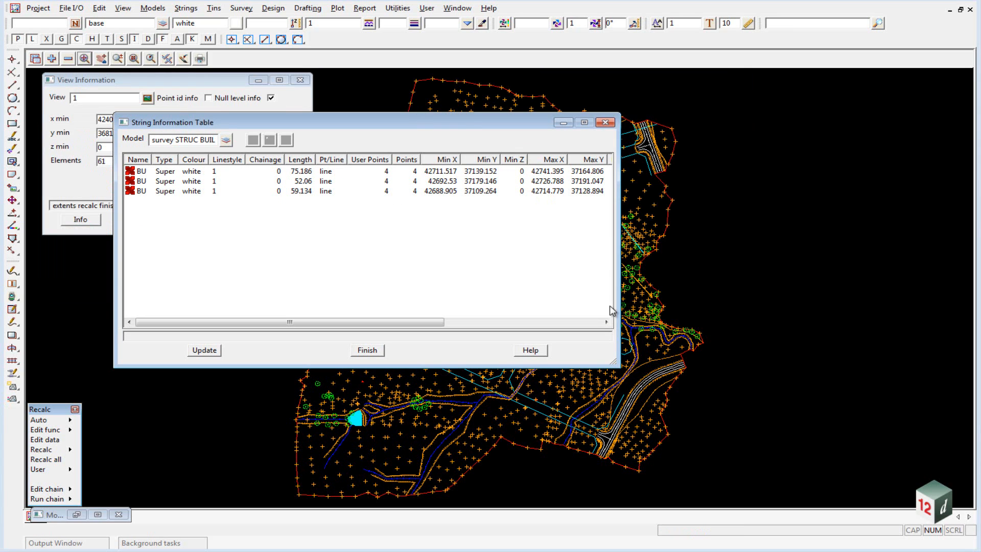
pyautogui.moveTo(123, 120)
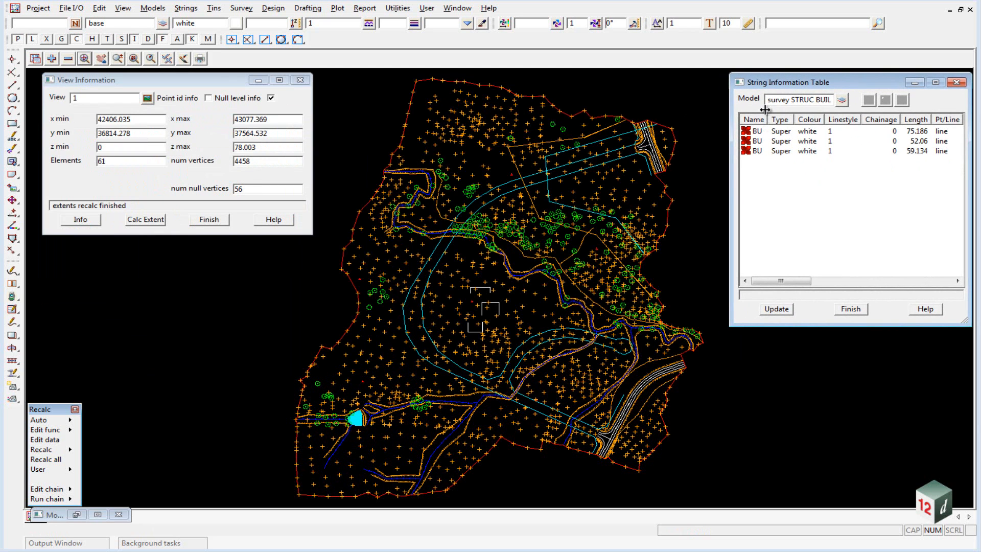
pyautogui.click(775, 130)
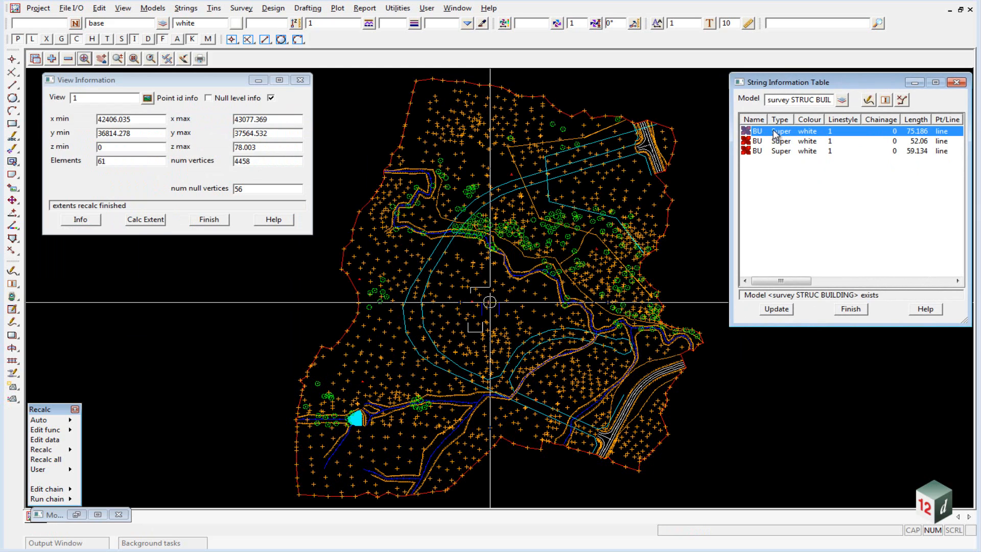
pyautogui.moveTo(493, 319)
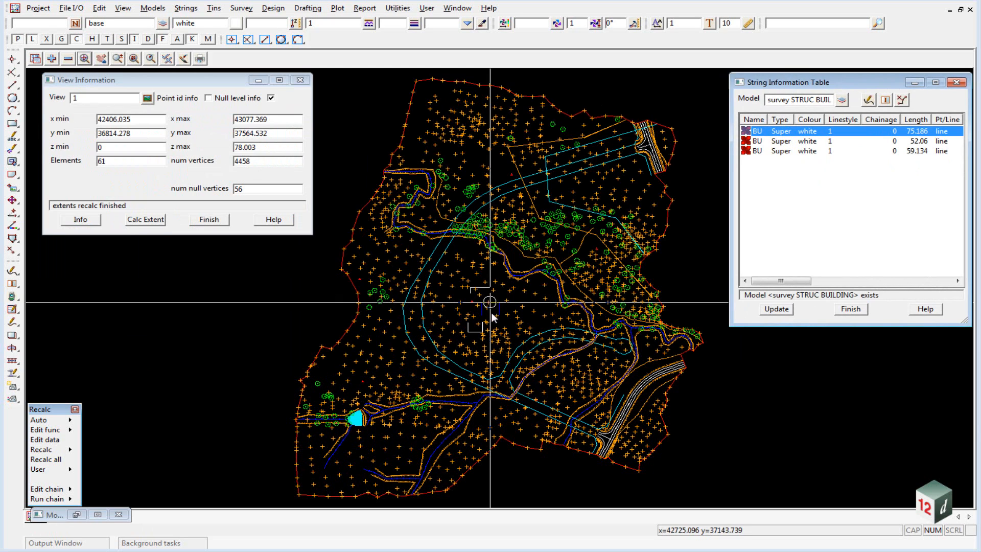
pyautogui.moveTo(403, 321)
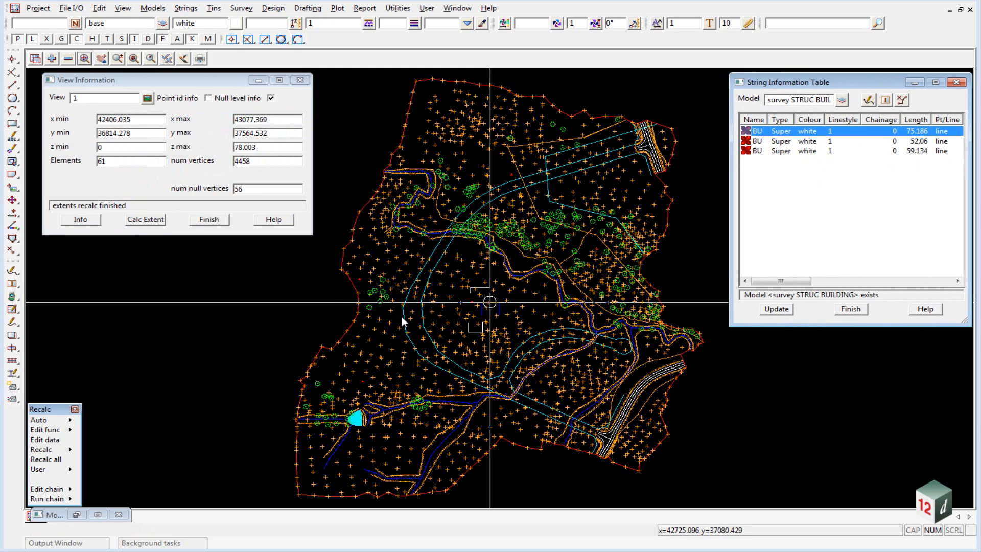
pyautogui.click(807, 141)
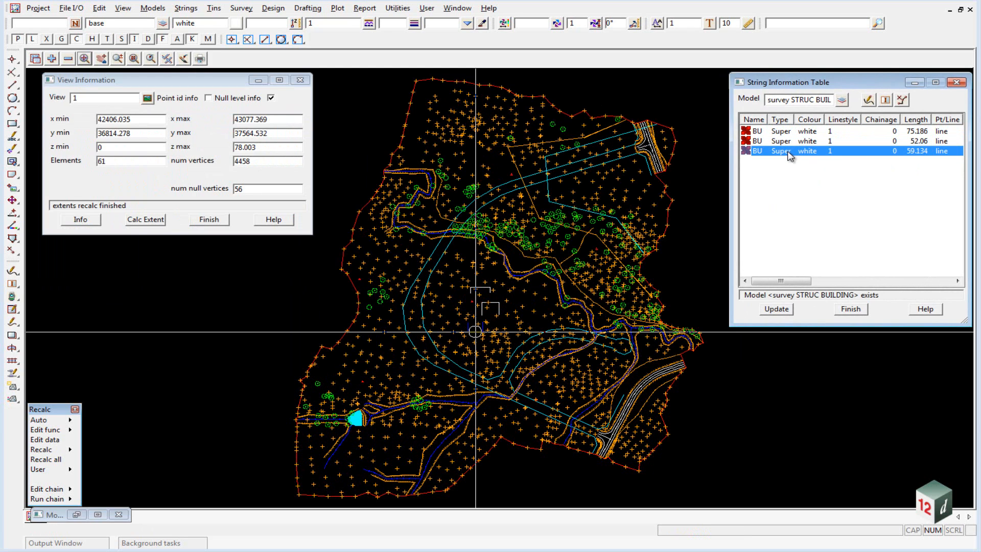
pyautogui.moveTo(474, 261)
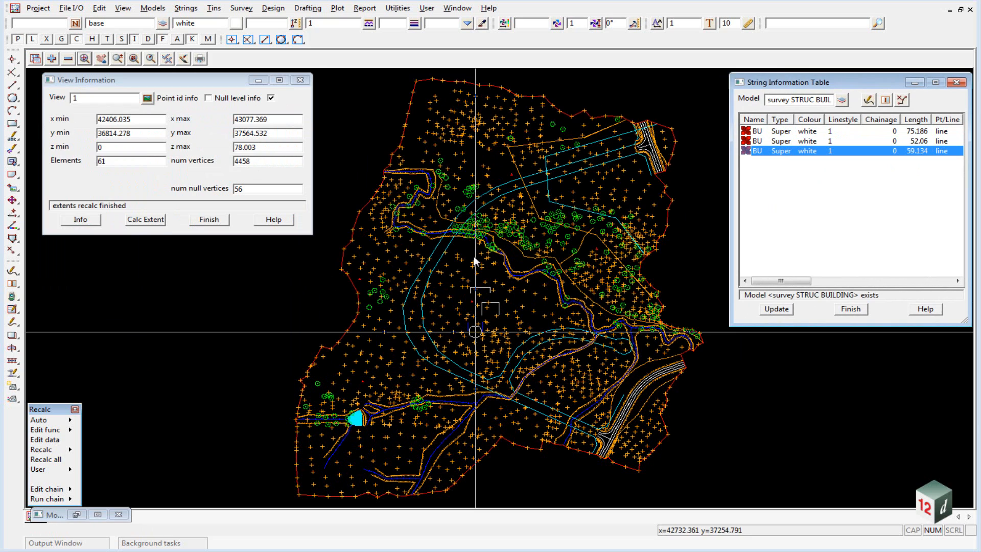
pyautogui.moveTo(467, 287)
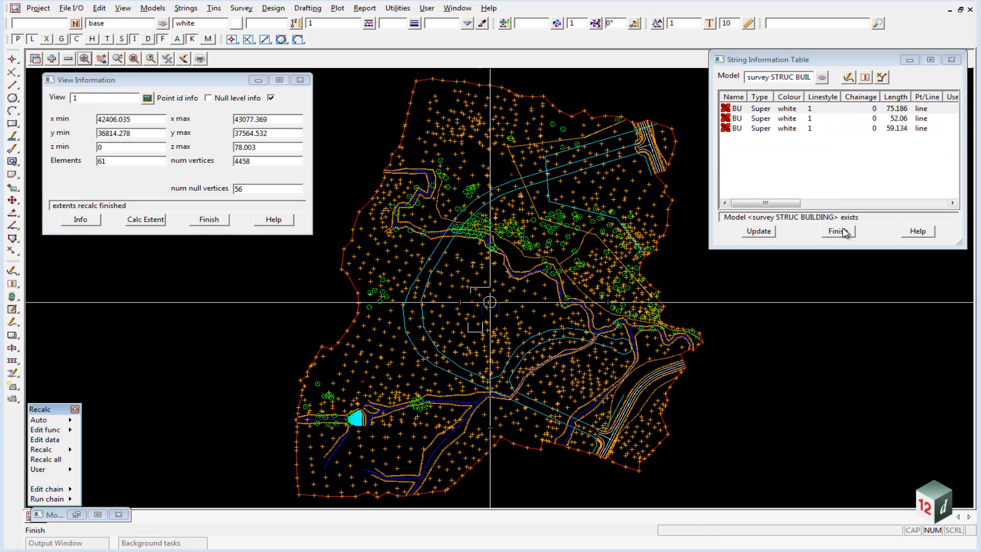
pyautogui.moveTo(838, 232)
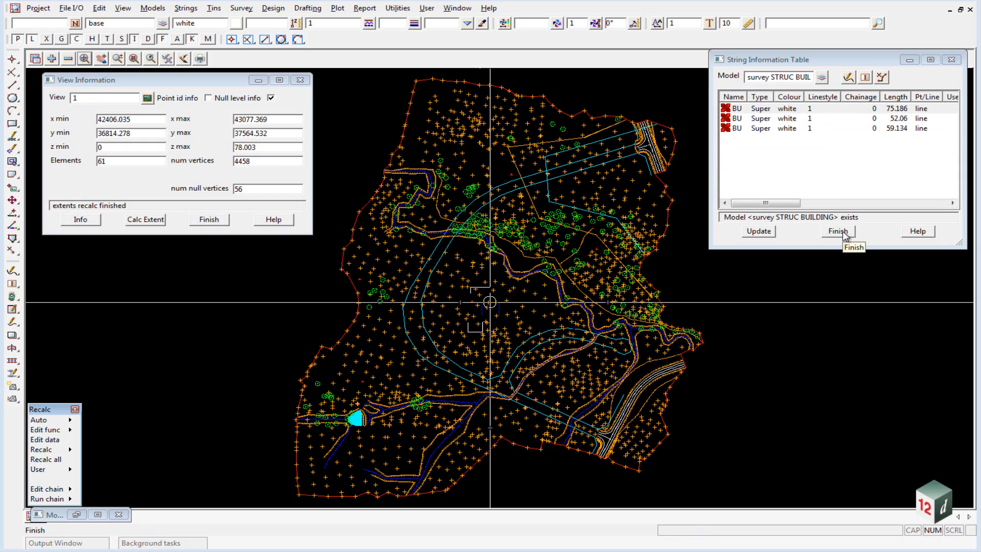
# - Close the String Information Table and open the Utilities menu for null heights
pyautogui.click(836, 230)
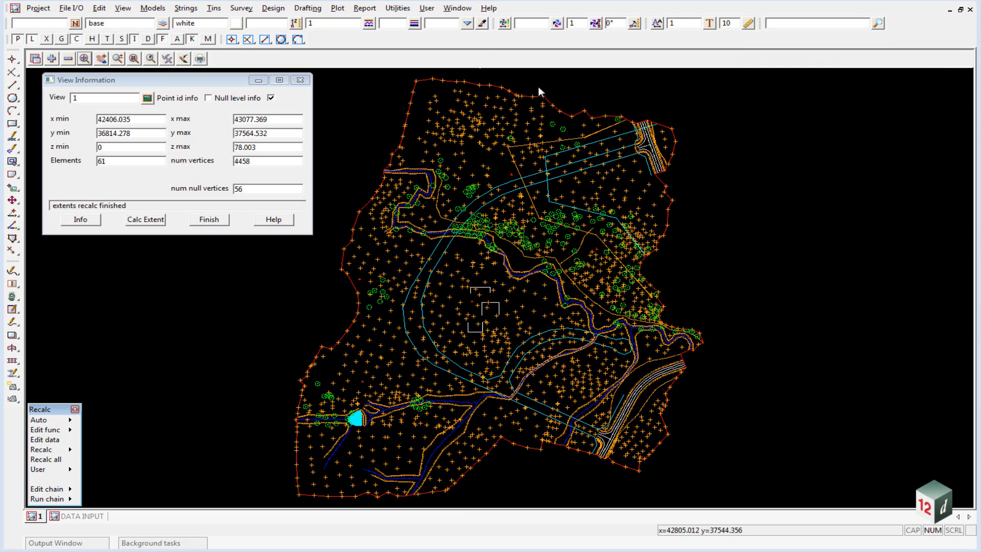
pyautogui.click(396, 8)
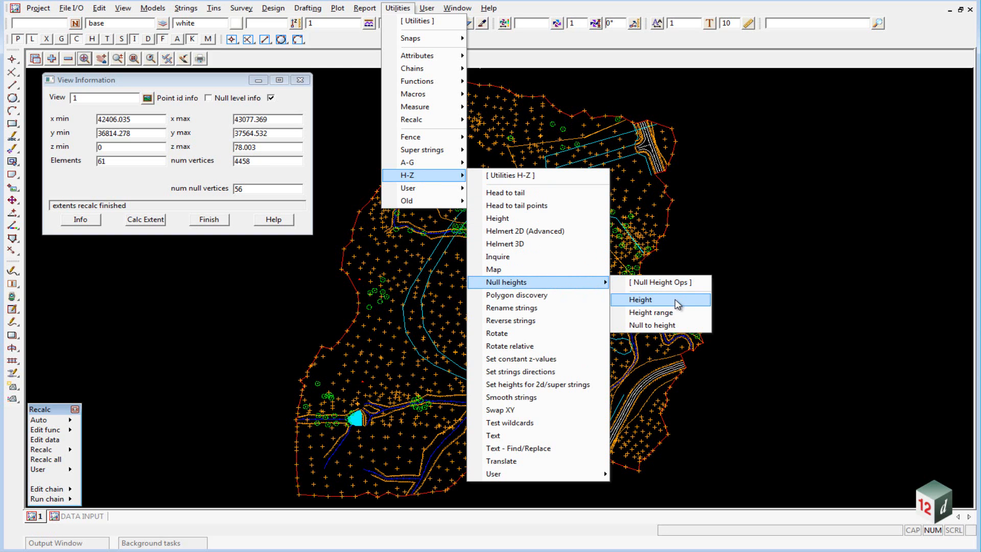
# - Null all height-0 vertices in view 1, replacing existing data
pyautogui.click(638, 299)
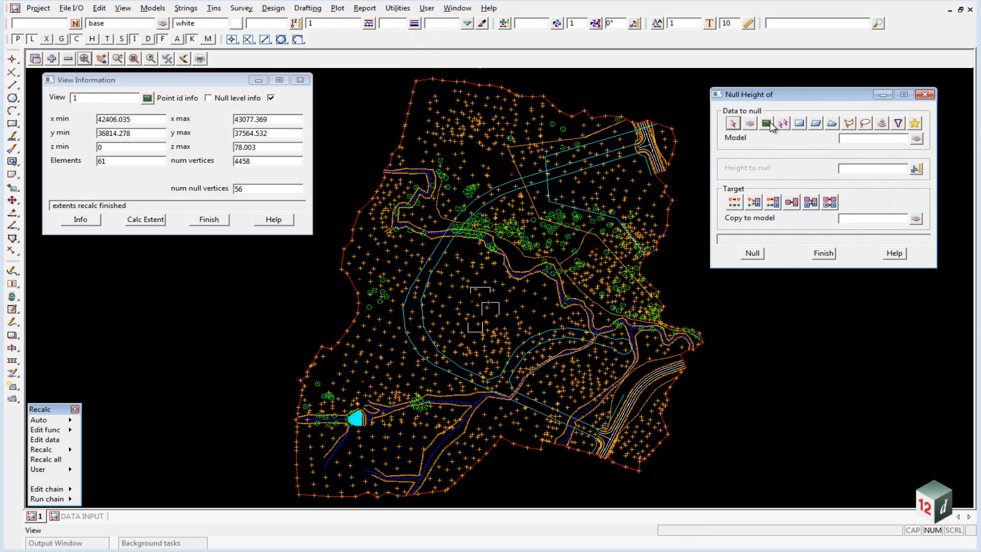
pyautogui.click(765, 123)
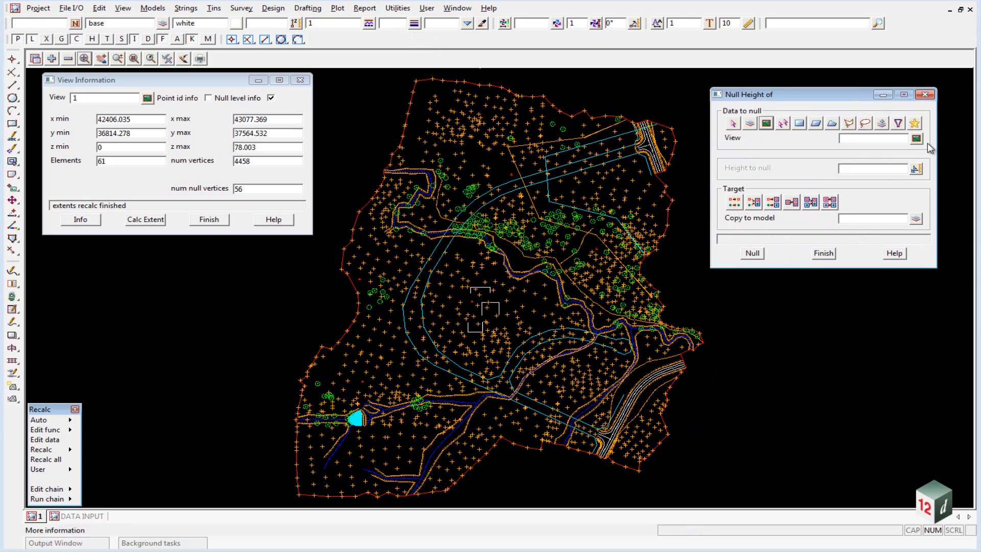
pyautogui.click(915, 138)
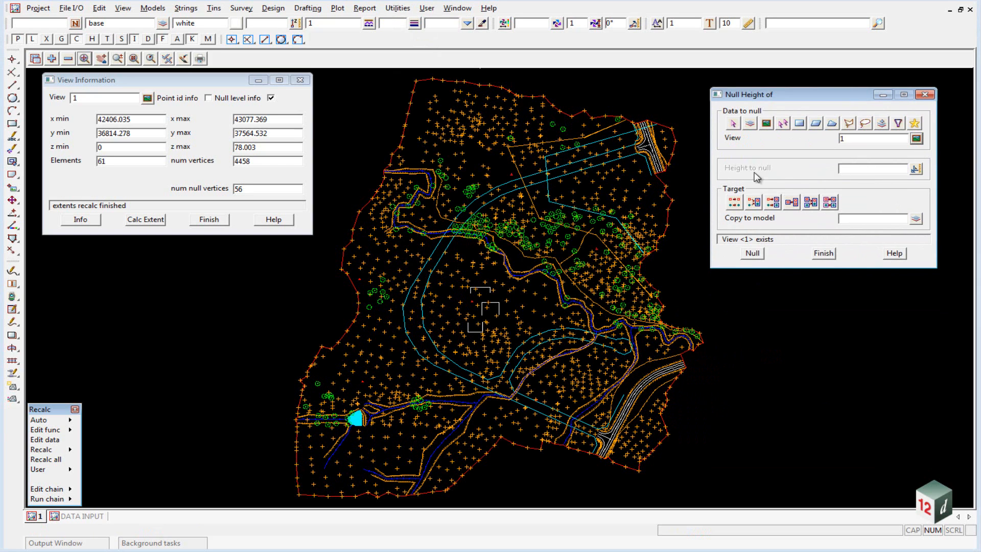
pyautogui.click(875, 168)
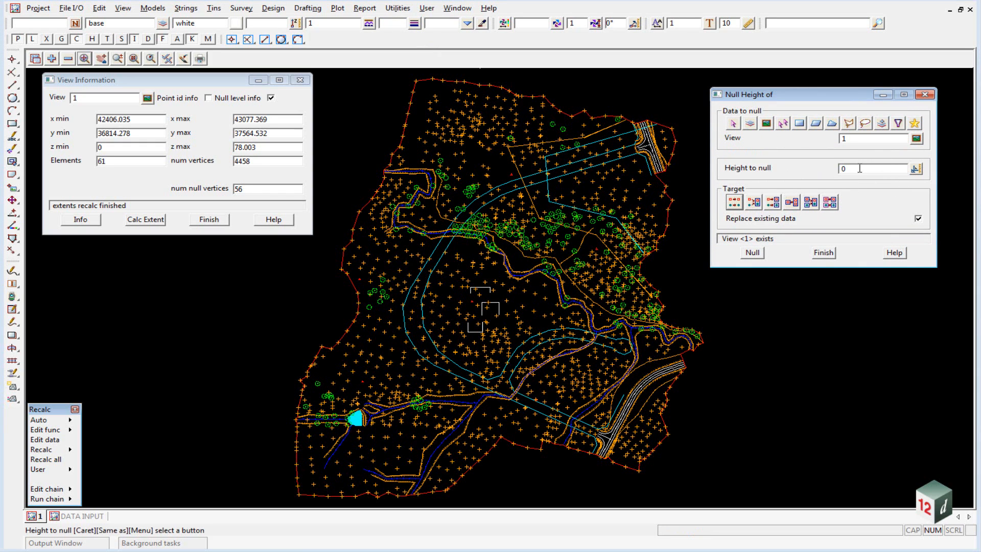
pyautogui.click(752, 253)
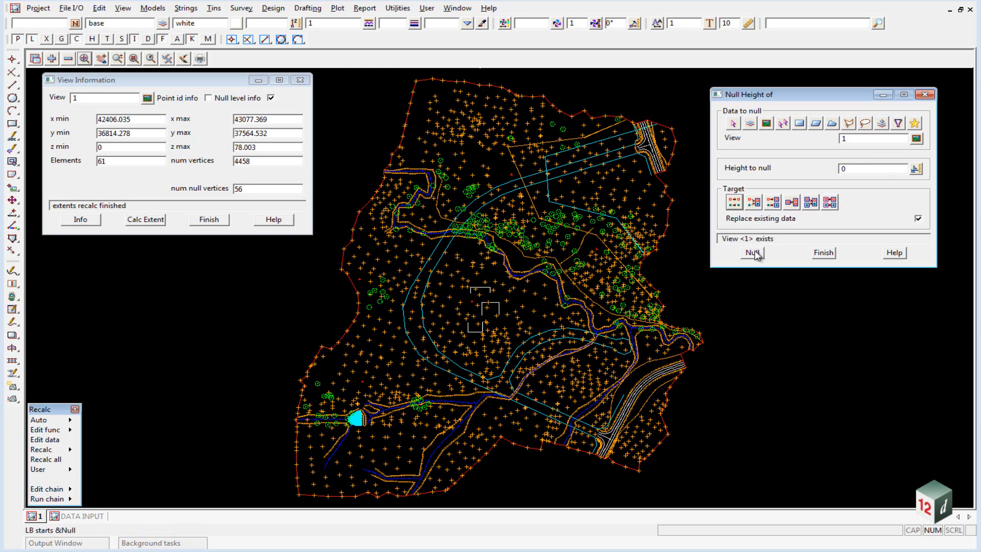
pyautogui.click(751, 253)
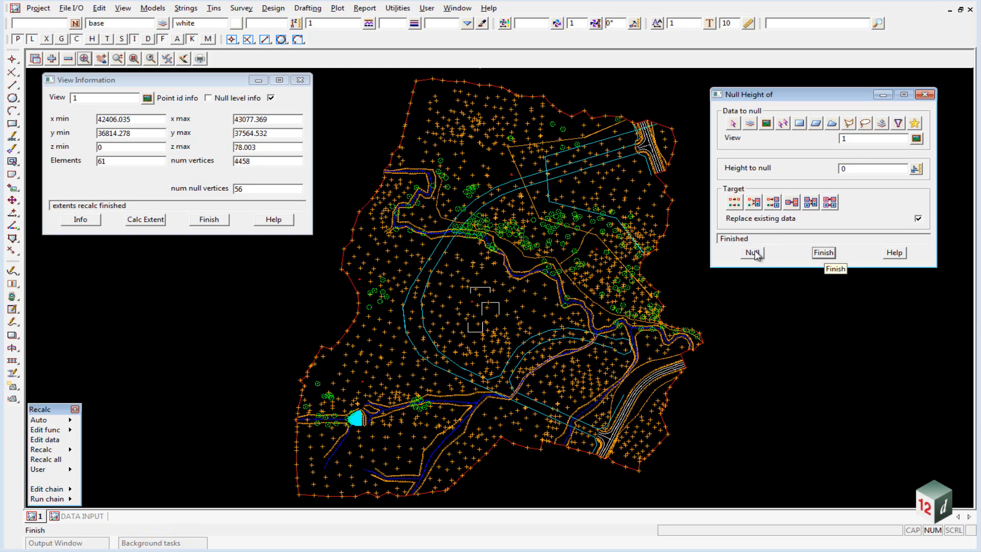
# - Close the Null Height tool and label point heights around the building outlines
pyautogui.click(822, 252)
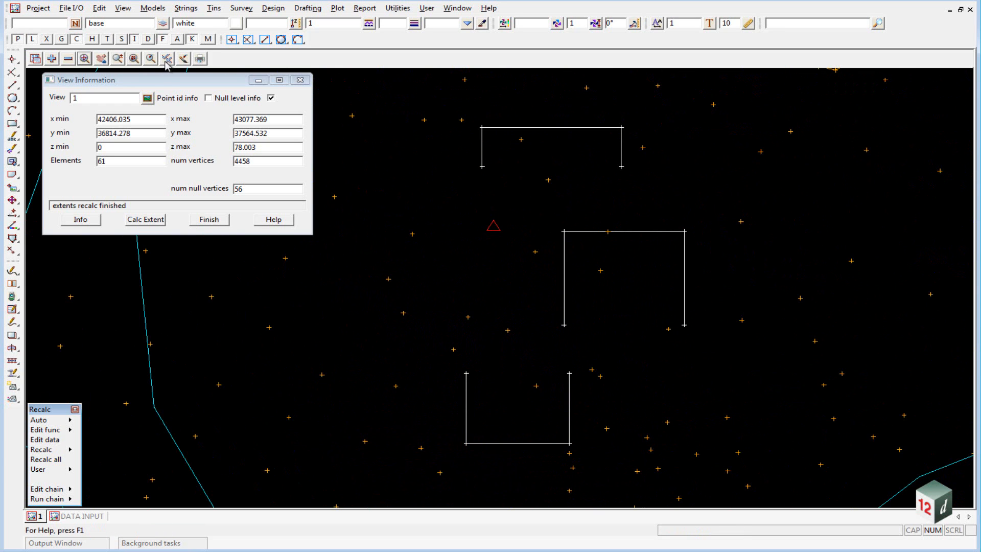
pyautogui.click(166, 59)
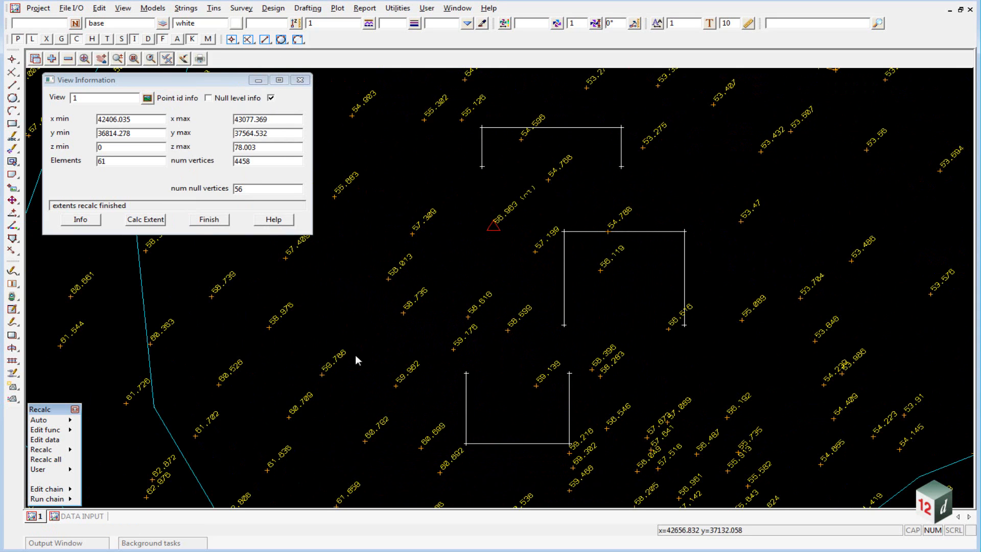
pyautogui.moveTo(480, 176)
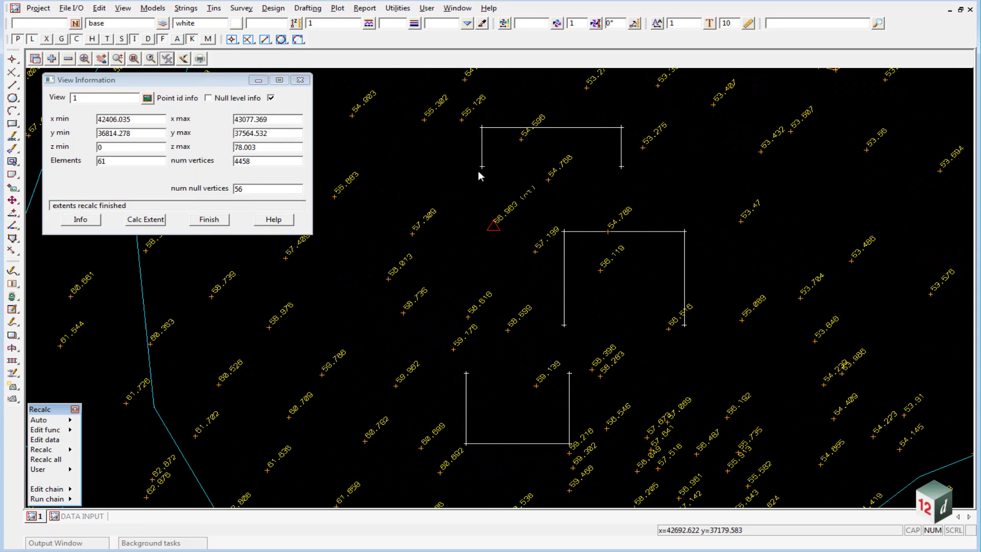
pyautogui.moveTo(613, 215)
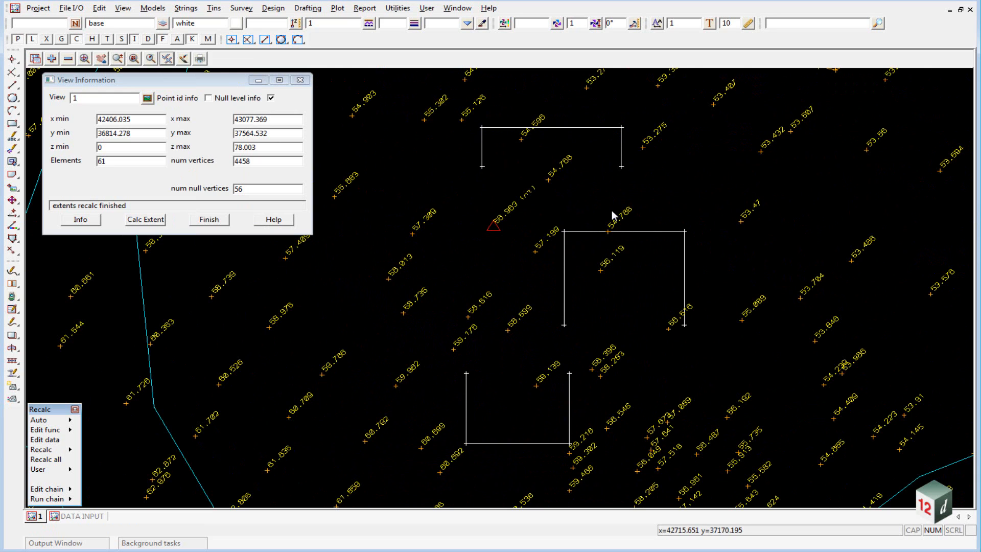
pyautogui.moveTo(493, 237)
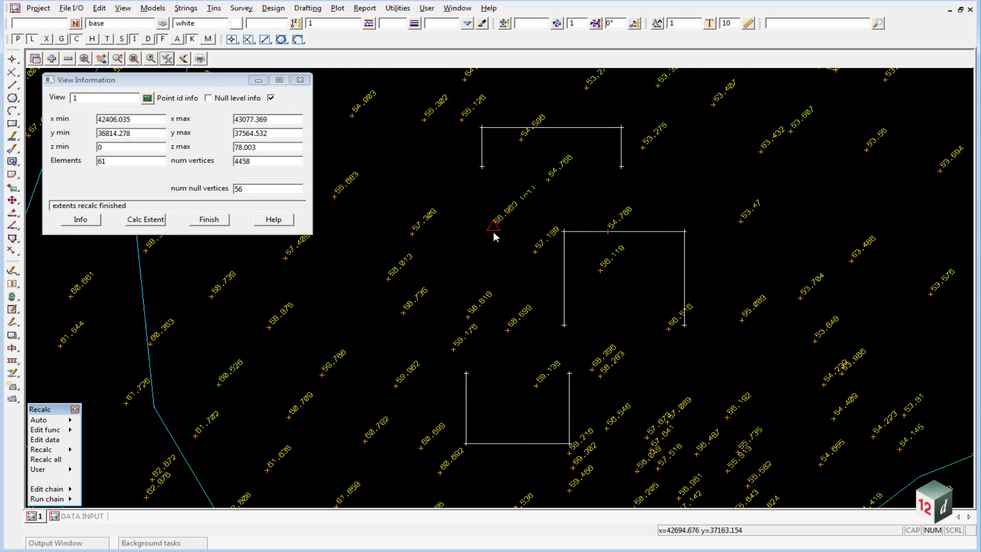
pyautogui.moveTo(530, 197)
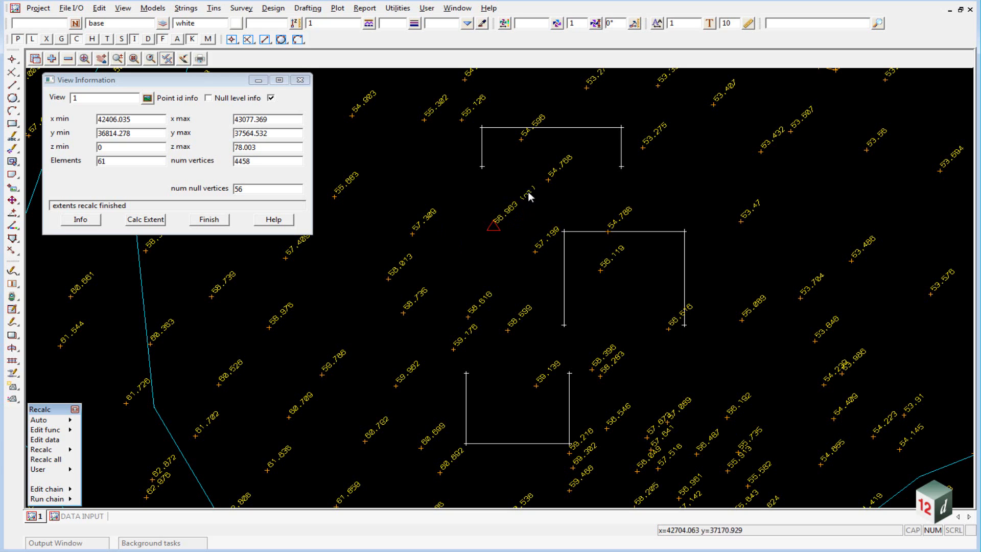
pyautogui.moveTo(536, 192)
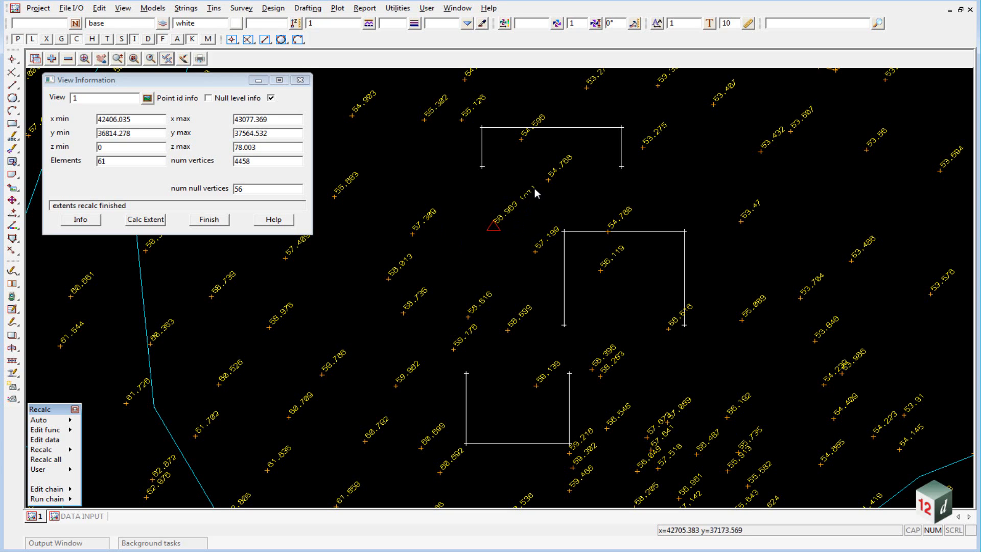
pyautogui.moveTo(503, 234)
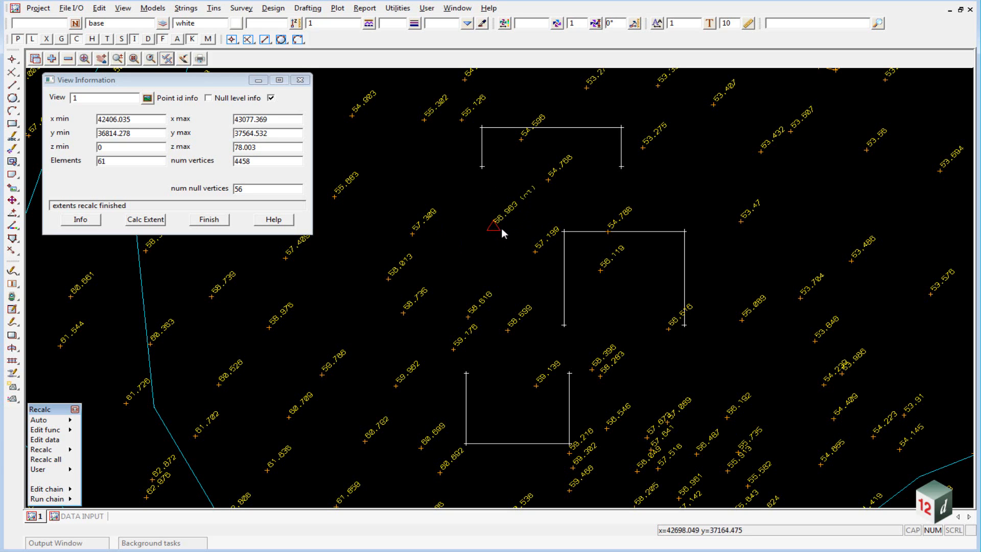
pyautogui.moveTo(476, 265)
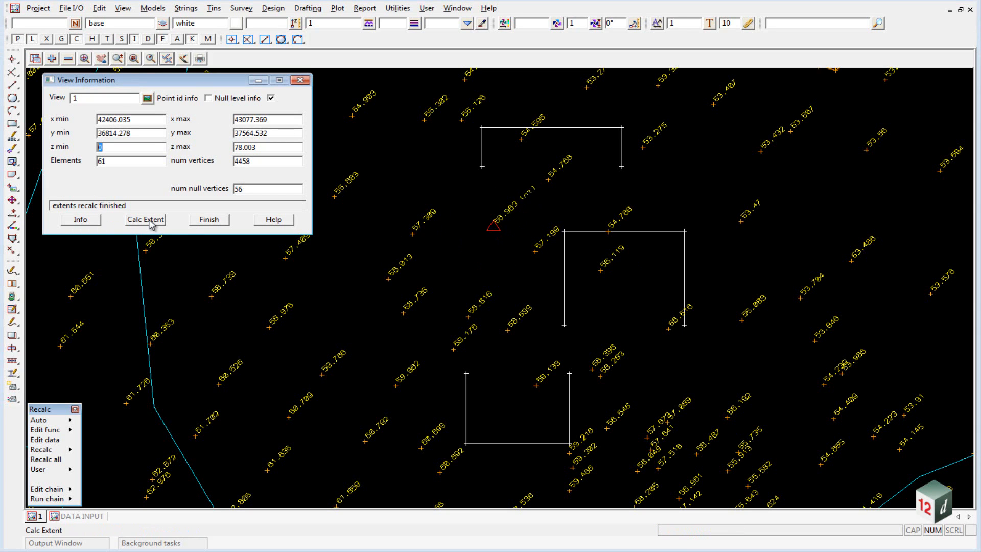
# - Recalculate view extents, now z min 51.837 and 68 null vertices
pyautogui.click(145, 220)
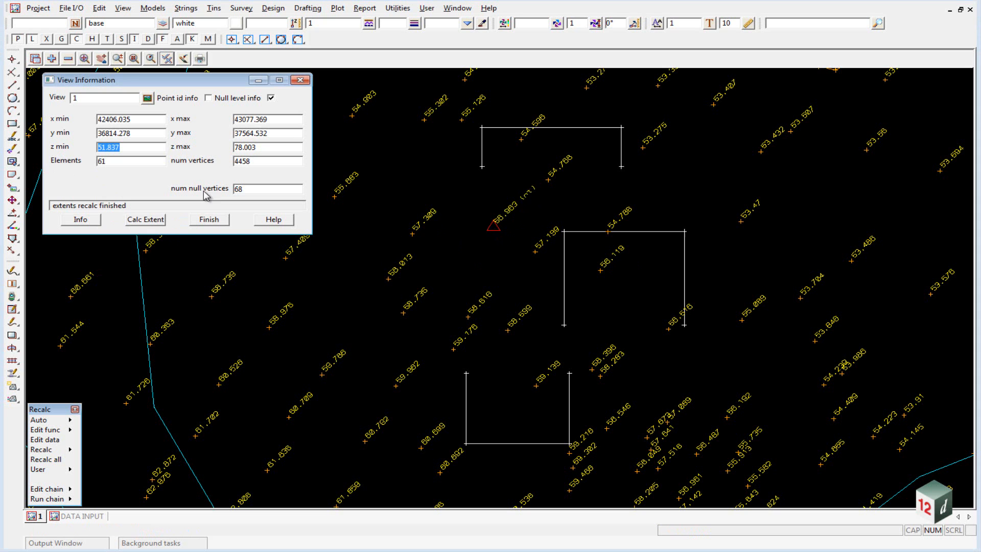
pyautogui.click(266, 188)
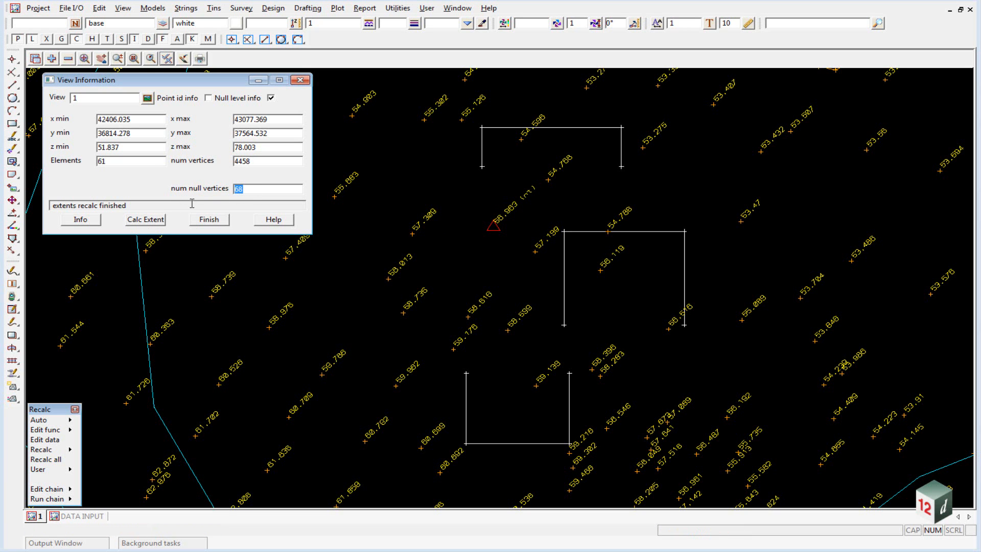